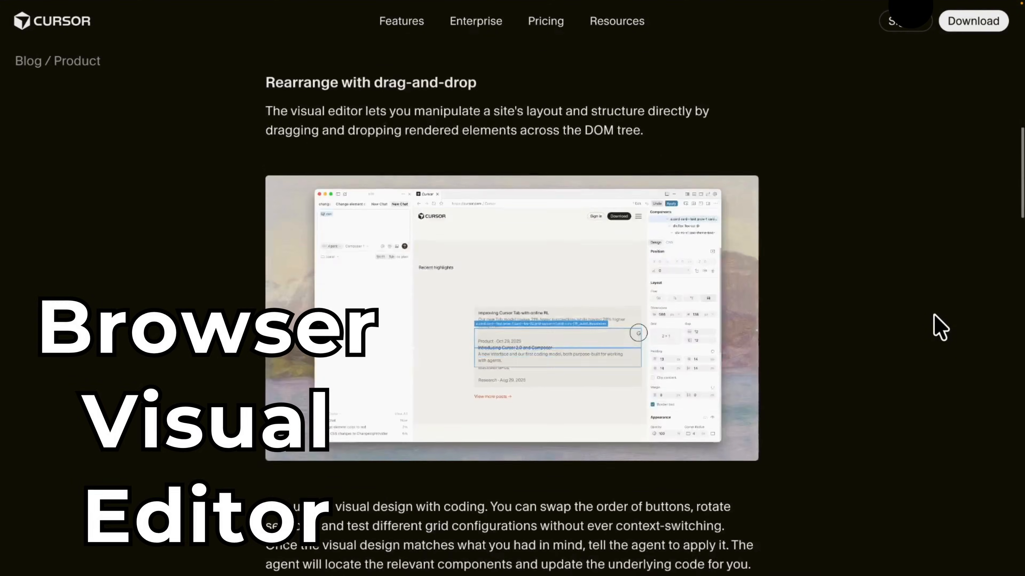
Step: Run 'npm run dev' in the terminal and load localhost:5173 in Cursor's built-in browser
{"action": "scroll", "scroll_direction": "down", "scroll_amount": 3}
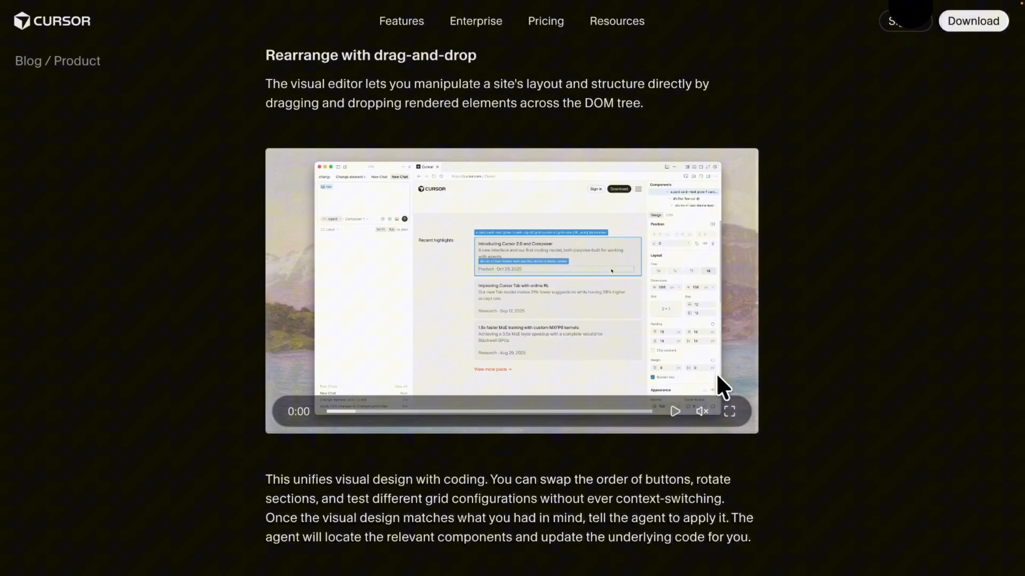
{"action": "left_click", "coordinate": [730, 410]}
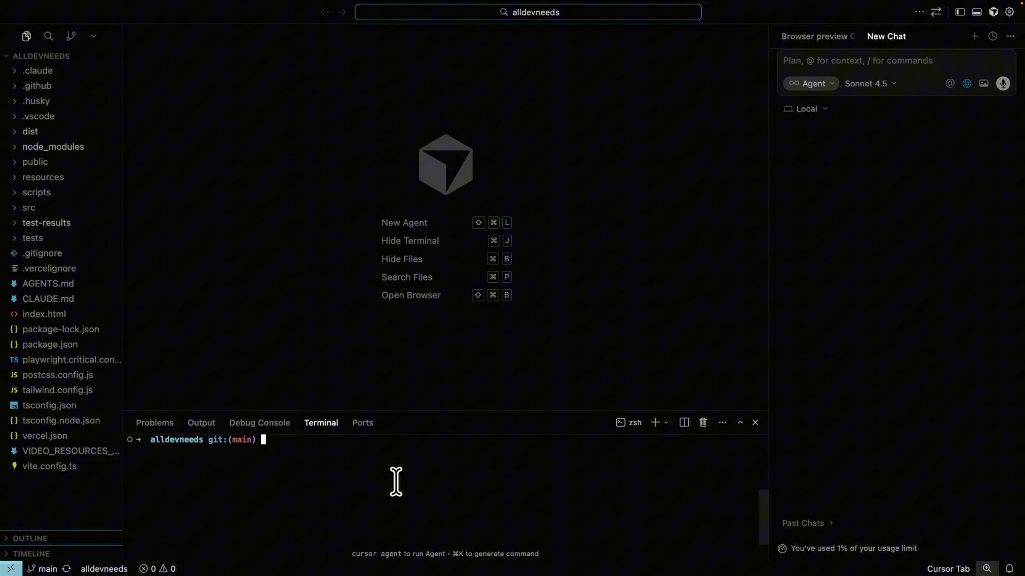
{"action": "type", "text": "npm run dev"}
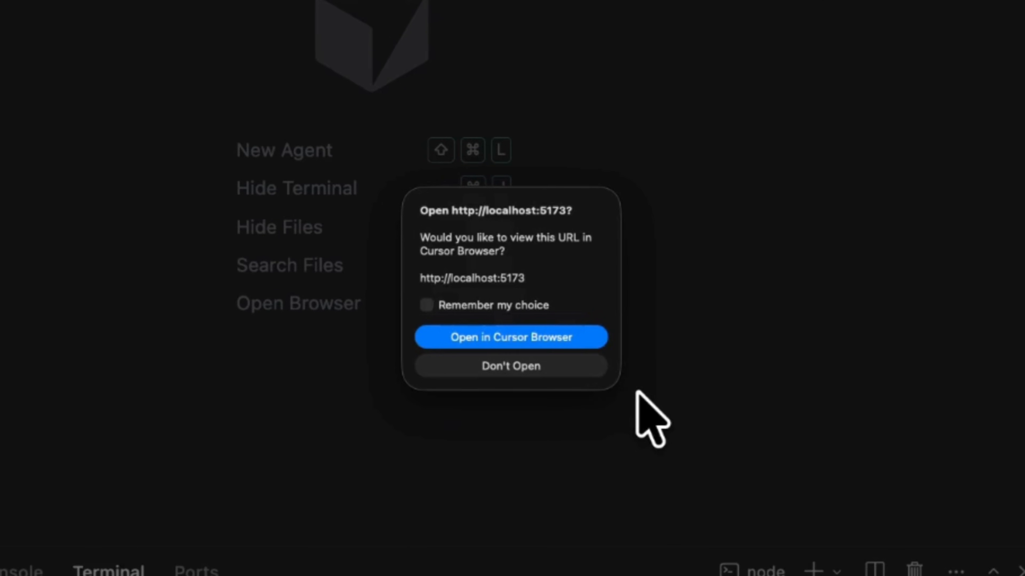
{"action": "mouse_move", "coordinate": [637, 396]}
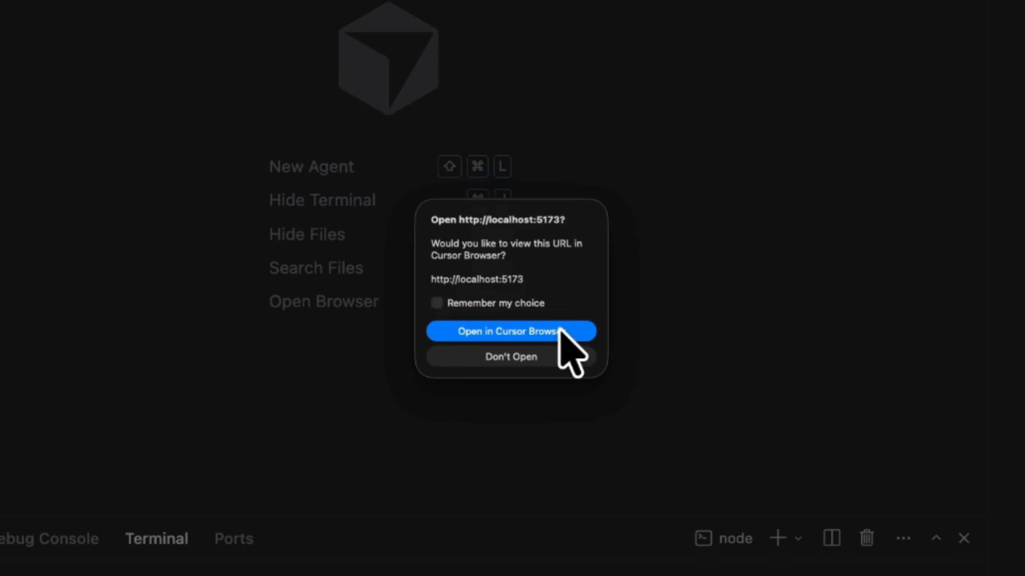
{"action": "left_click", "coordinate": [510, 332]}
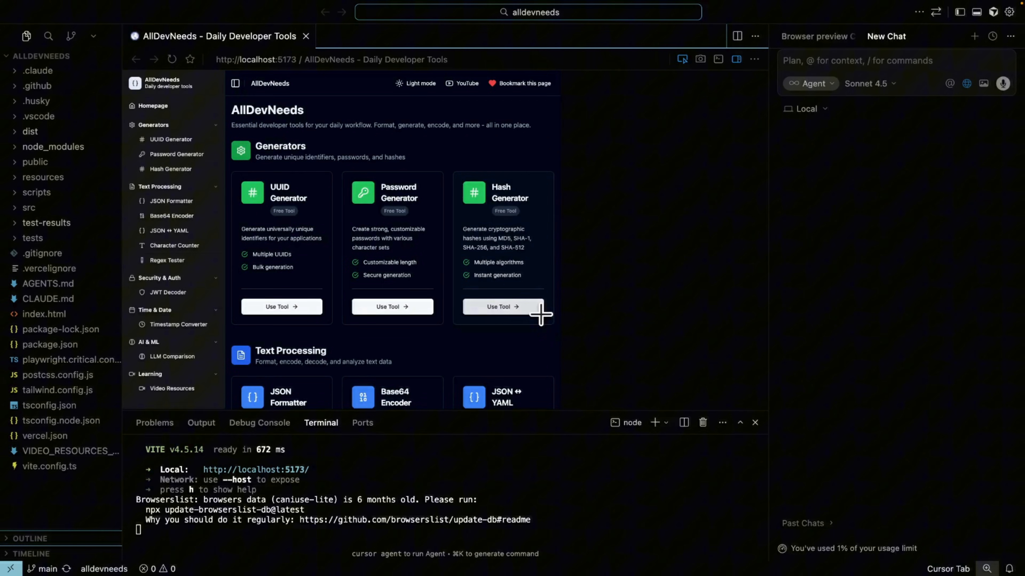
Step: Select the Hash Generator h3 heading in the preview as chat context
{"action": "left_click", "coordinate": [737, 60]}
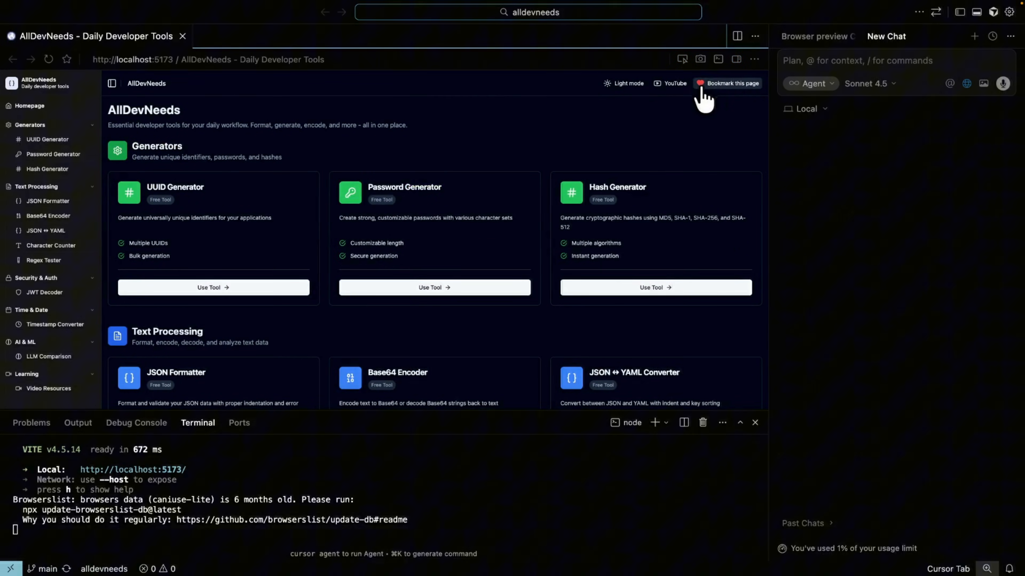
{"action": "mouse_move", "coordinate": [683, 58]}
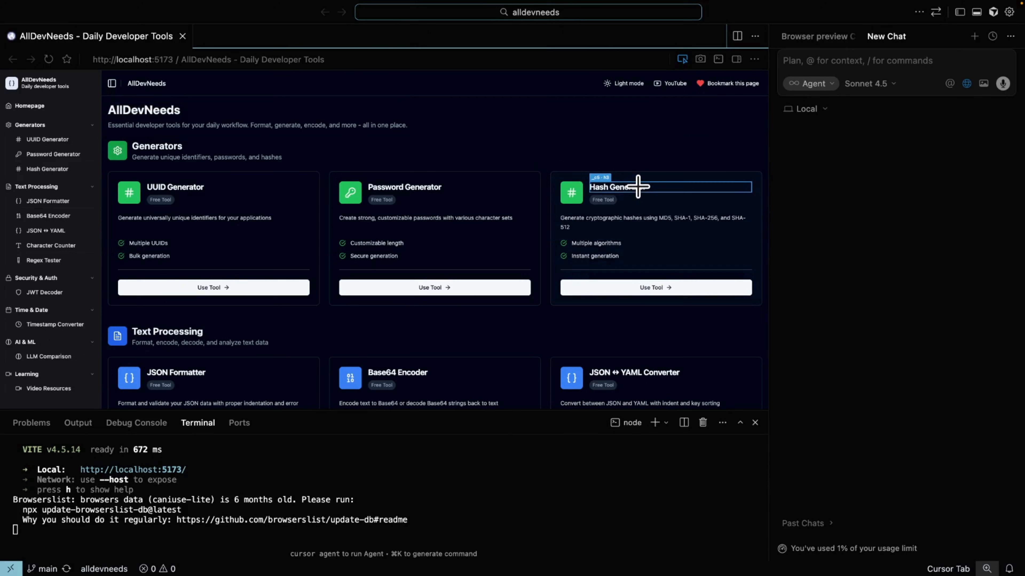
{"action": "left_click", "coordinate": [616, 186]}
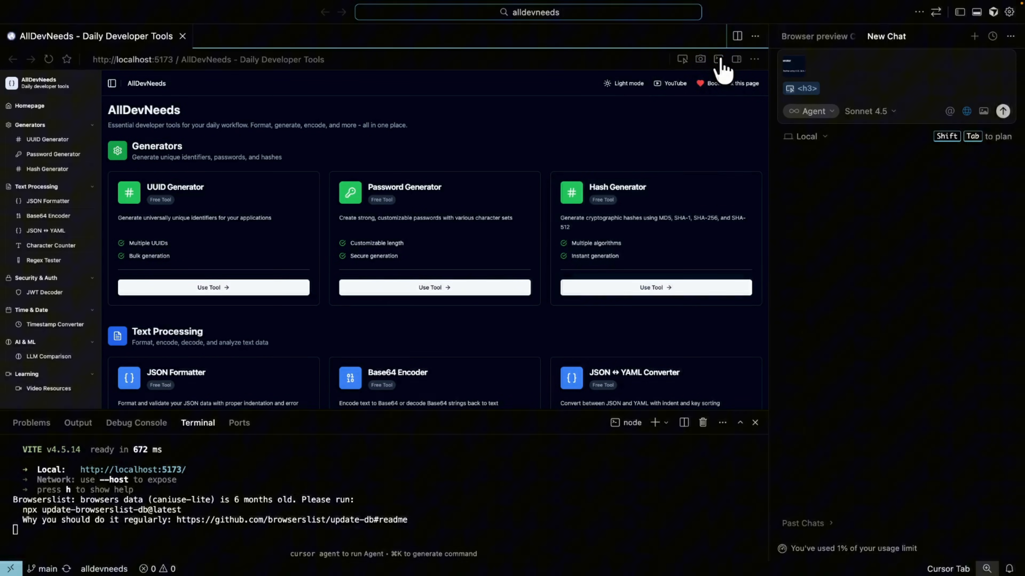
{"action": "left_click", "coordinate": [719, 59]}
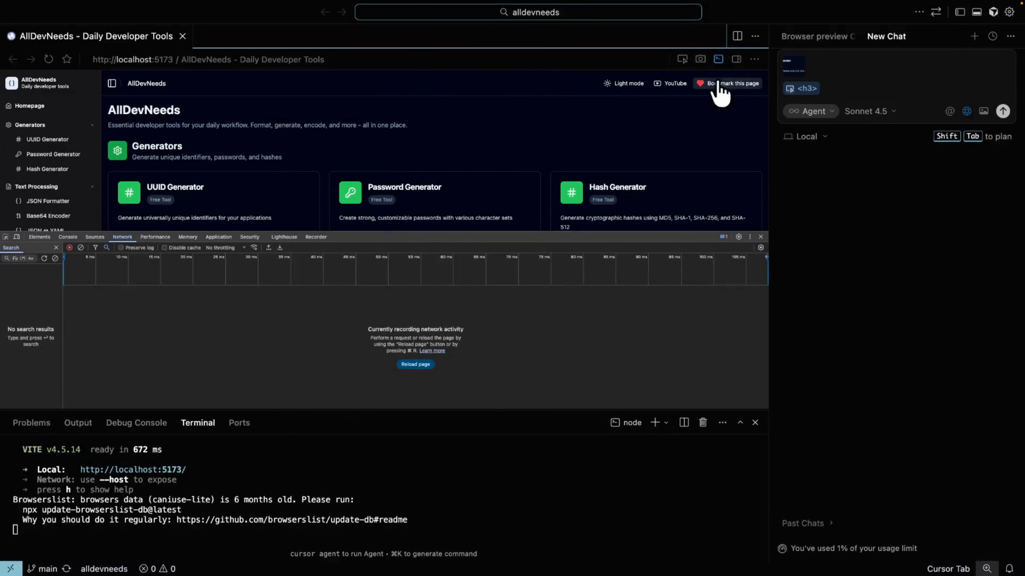
{"action": "left_click", "coordinate": [218, 237]}
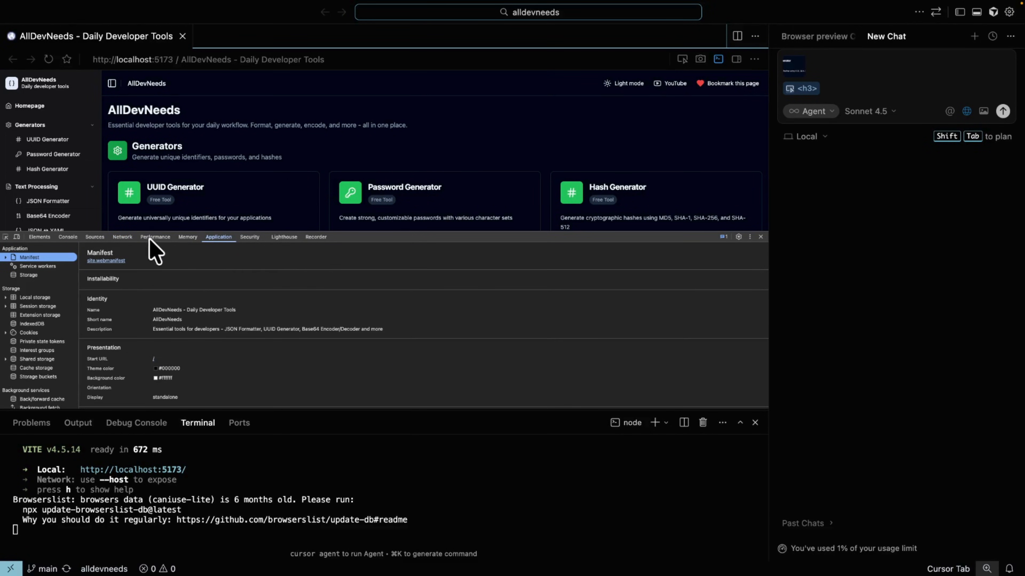
{"action": "left_click", "coordinate": [122, 237]}
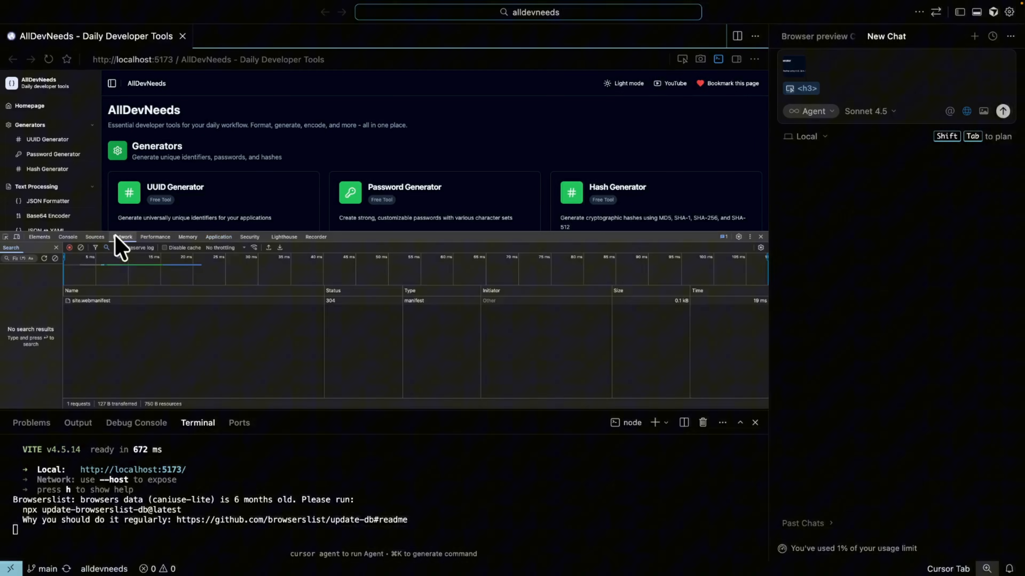
{"action": "mouse_move", "coordinate": [735, 173]}
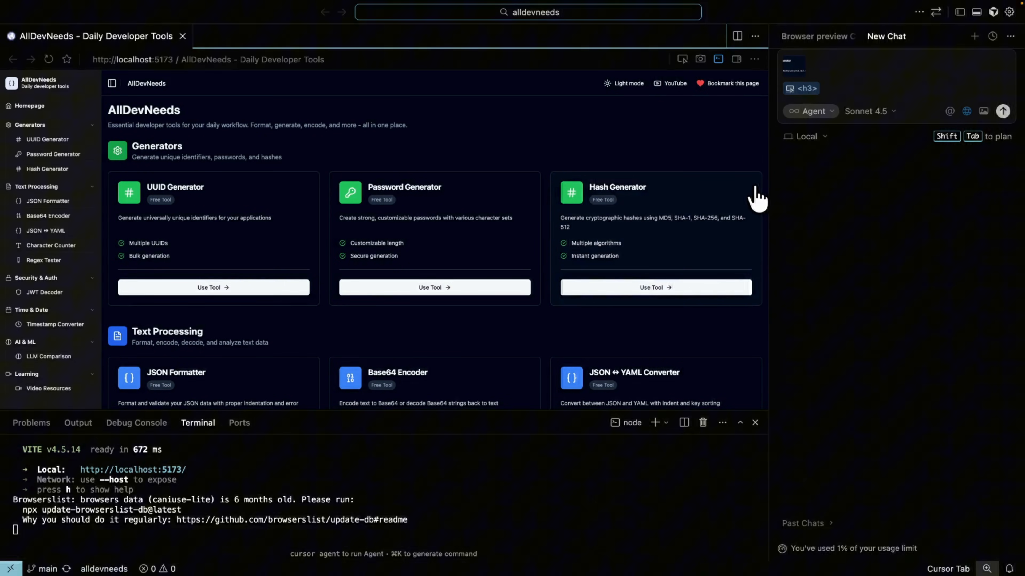
{"action": "mouse_move", "coordinate": [739, 72]}
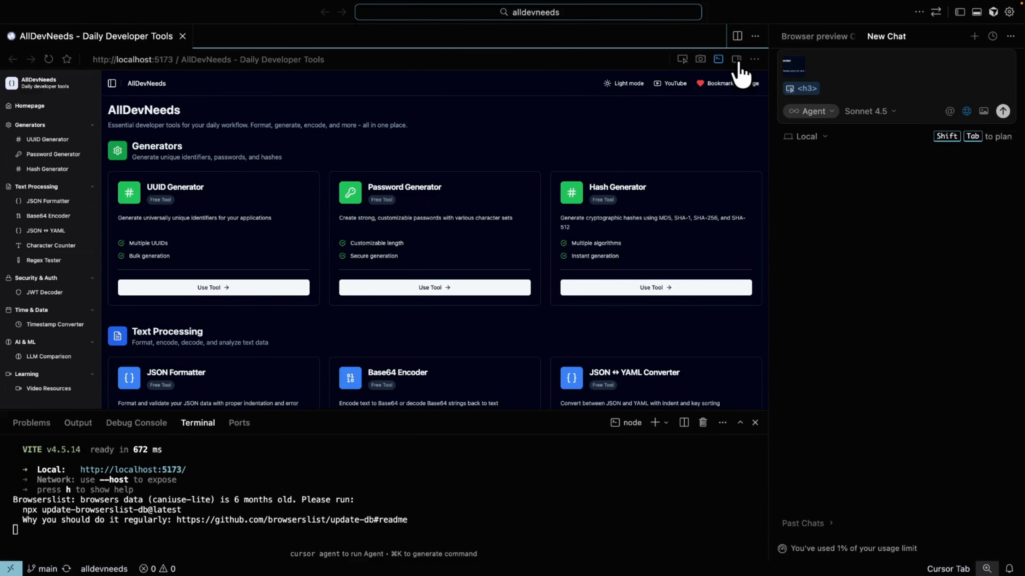
Step: Visually centre the card descriptions, drag the subtitle above the heading, and apply both edits to chat
{"action": "left_click", "coordinate": [737, 59]}
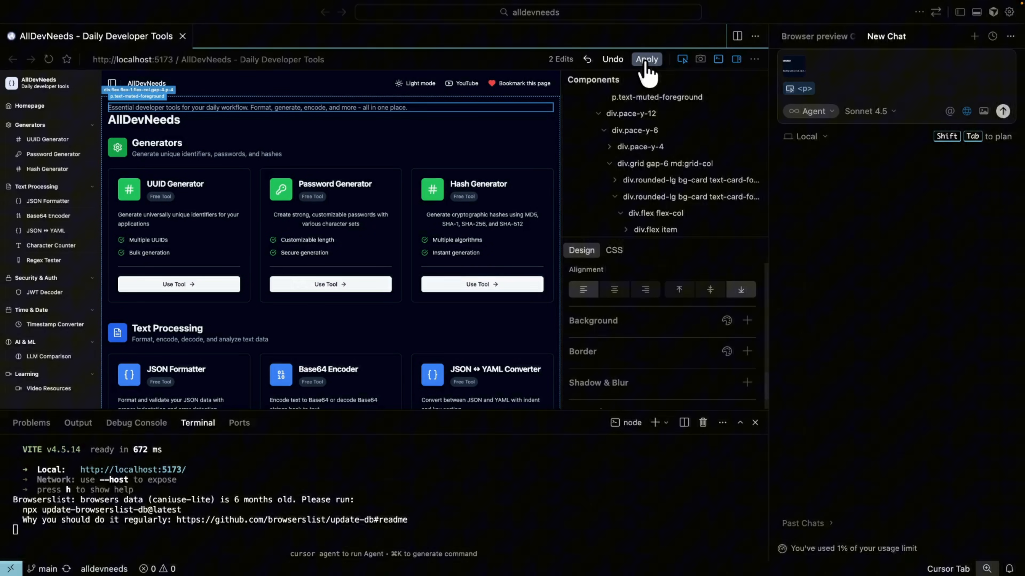
{"action": "left_click", "coordinate": [645, 59]}
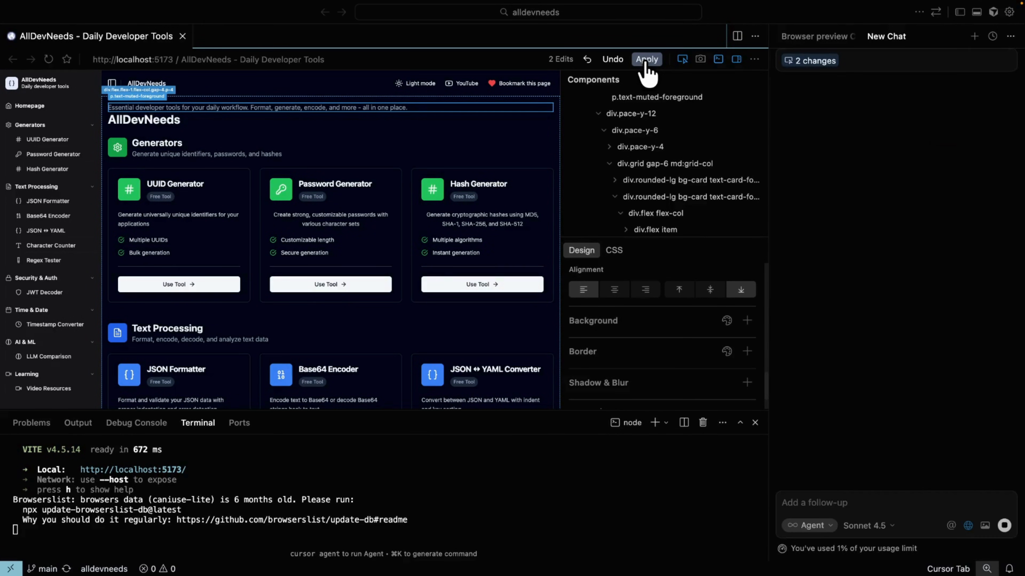
{"action": "left_click", "coordinate": [646, 59]}
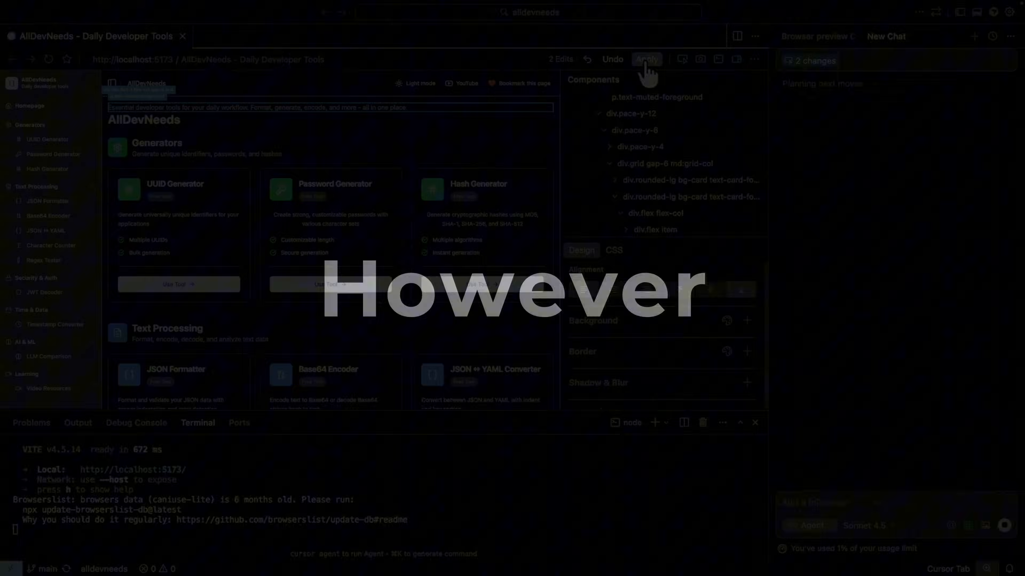
Step: Have the agent update homepage.tsx with the centred descriptions and reordered hero subtitle
{"action": "left_click", "coordinate": [646, 59]}
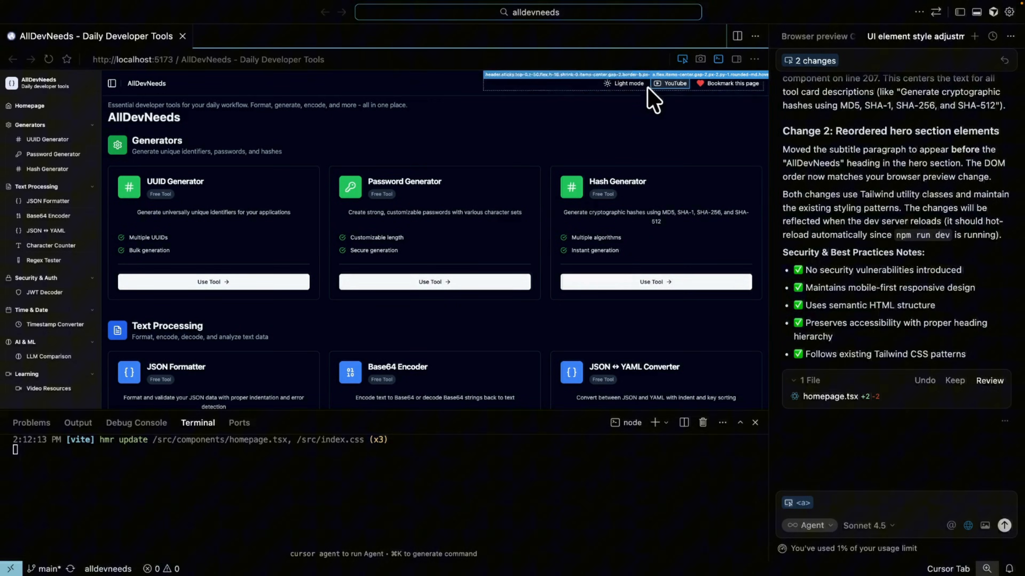
{"action": "left_click", "coordinate": [865, 525]}
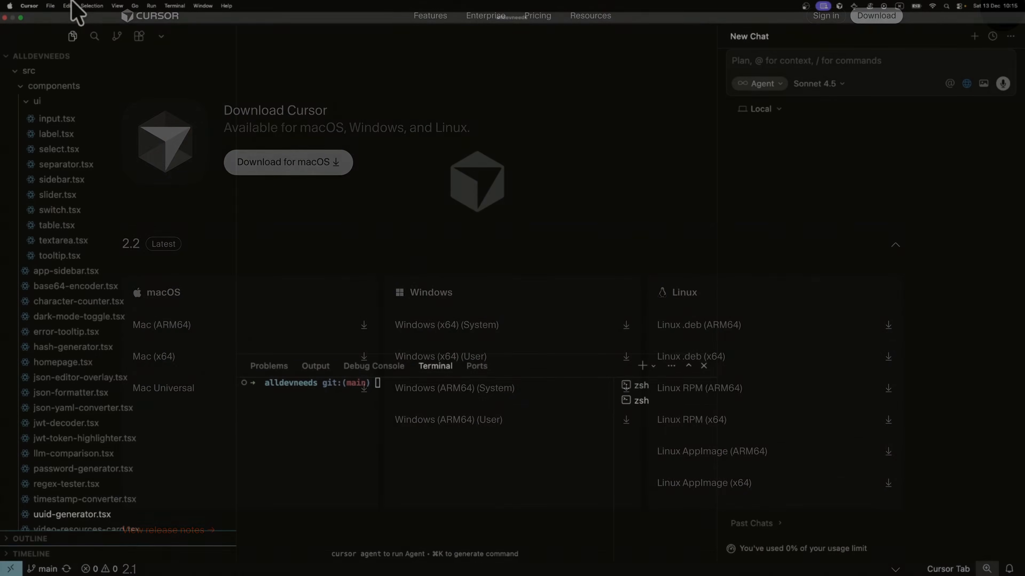
Step: Return to the alldevneeds project window showing its components list and a new chat
{"action": "left_click", "coordinate": [29, 6]}
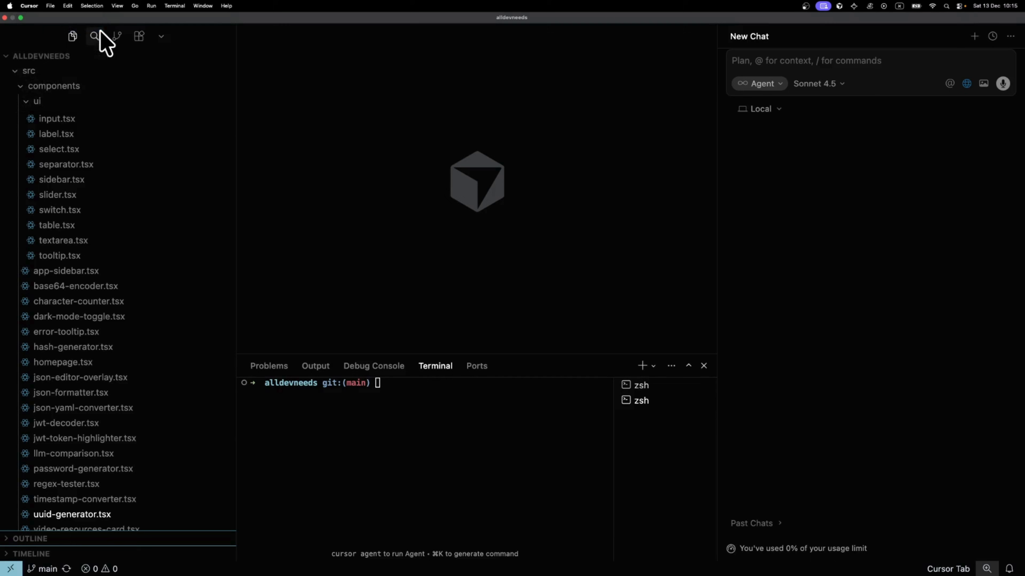
{"action": "left_click", "coordinate": [29, 6]}
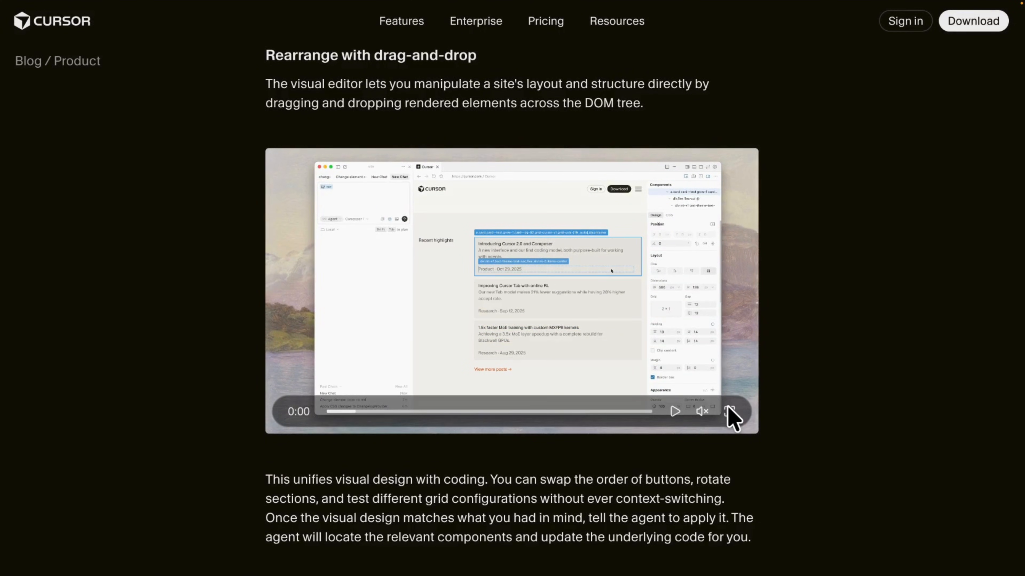
Step: Play the blog post's drag-and-drop demo video full screen
{"action": "left_click", "coordinate": [731, 412]}
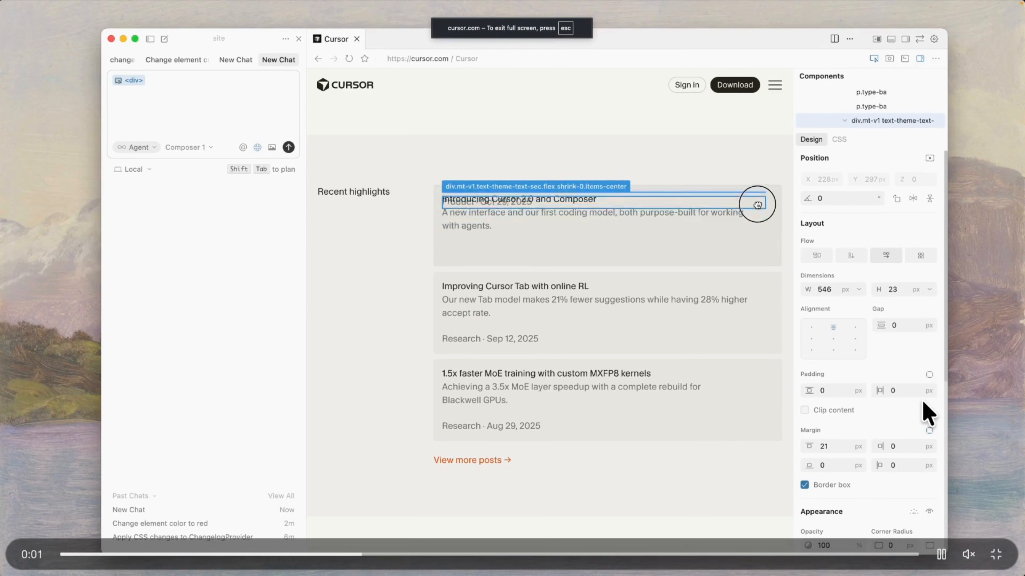